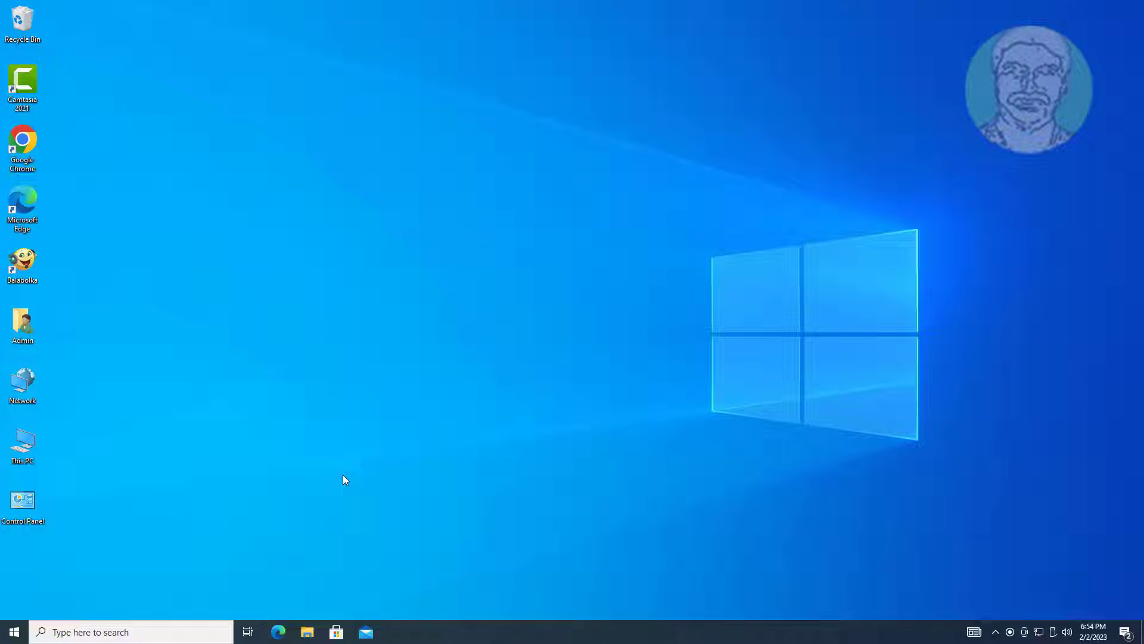
mouse_move(384, 402)
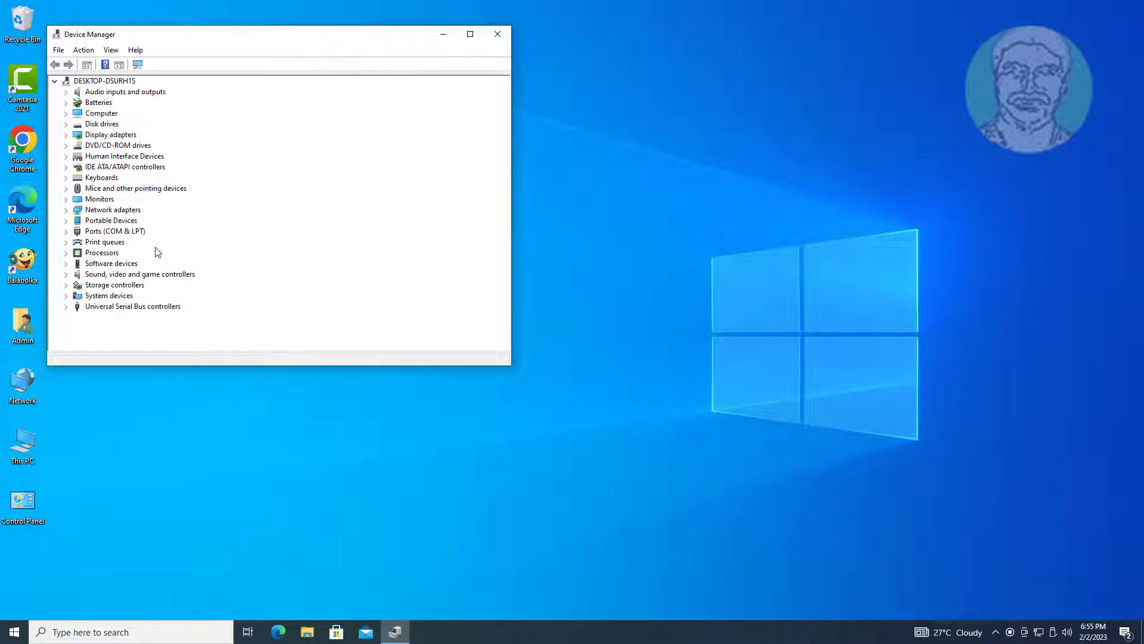
mouse_move(124, 296)
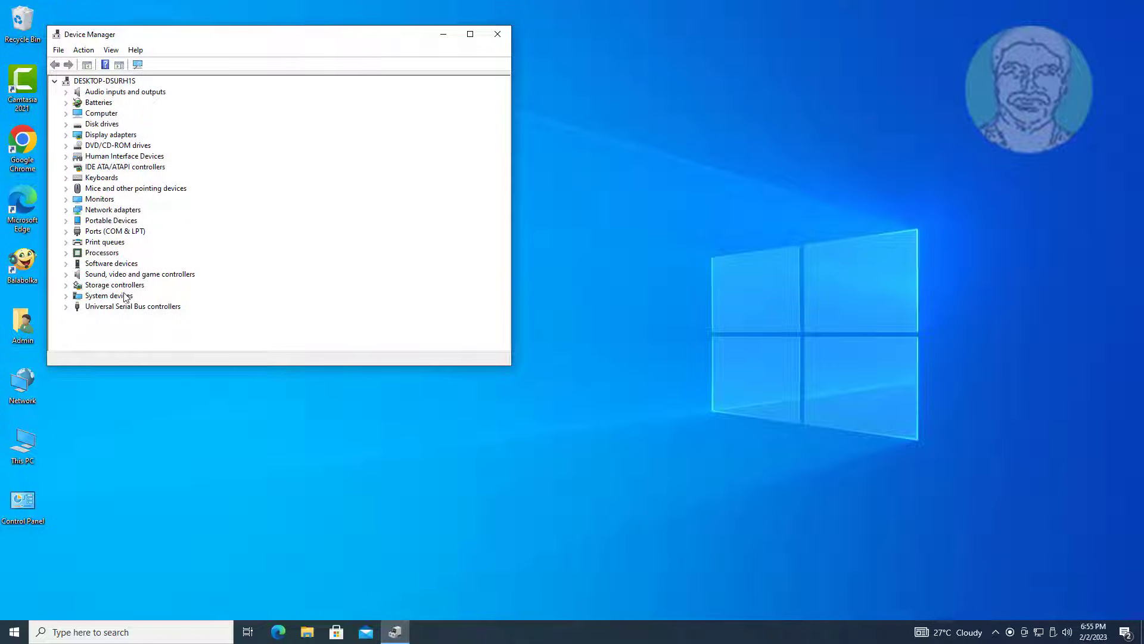
- Uninstall the Standard Universal PCI to USB Host Controller under Universal Serial Bus controllers
left_click(132, 306)
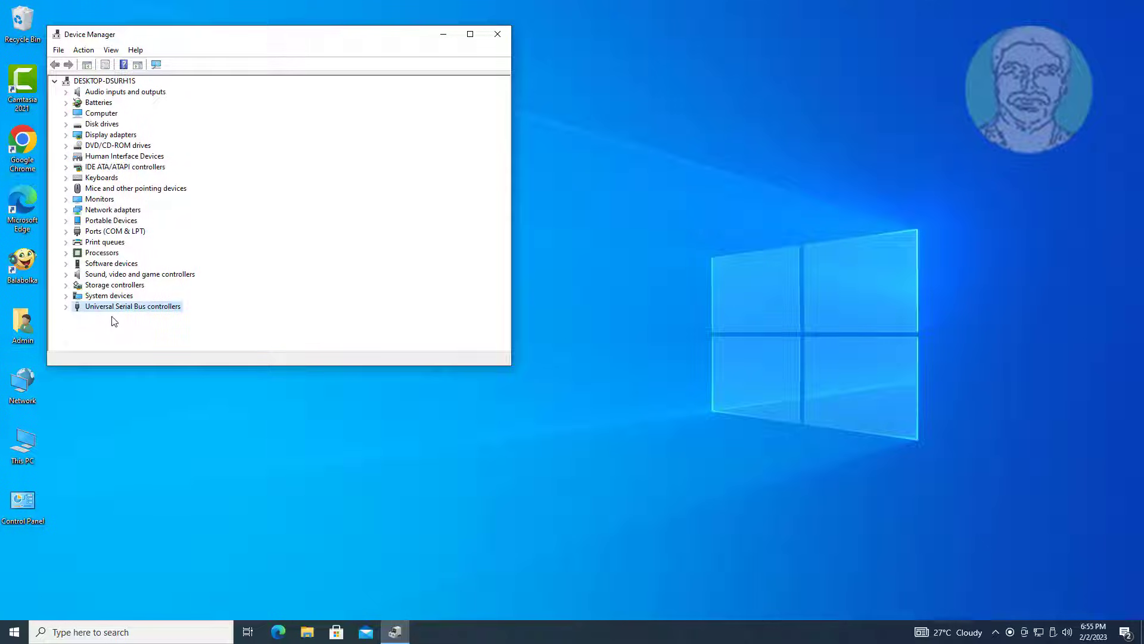
left_click(65, 306)
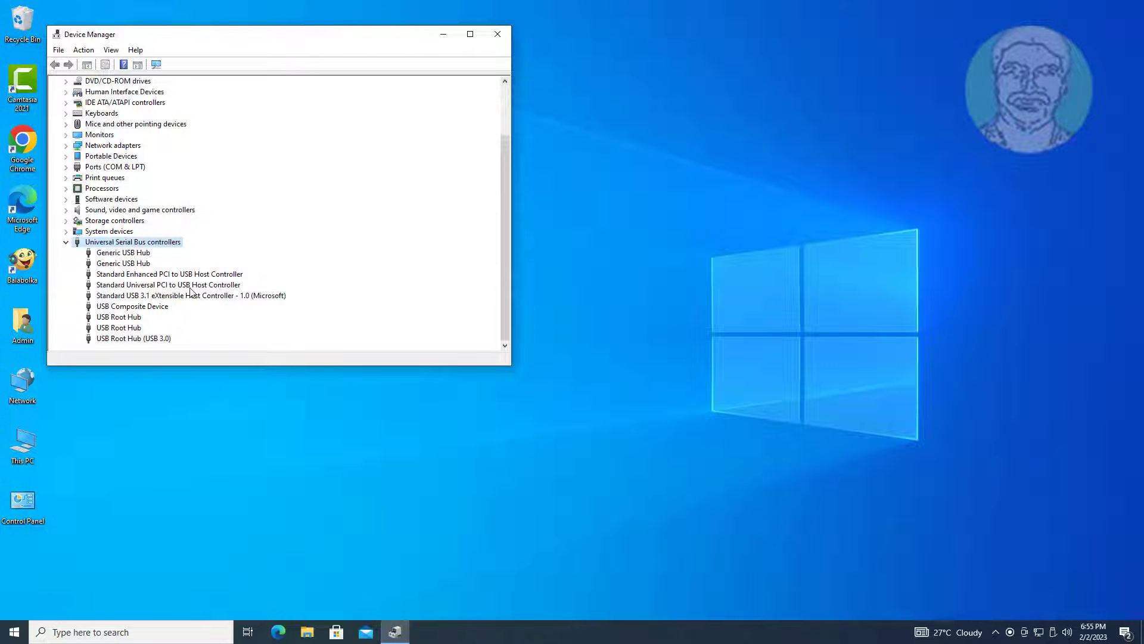
mouse_move(155, 315)
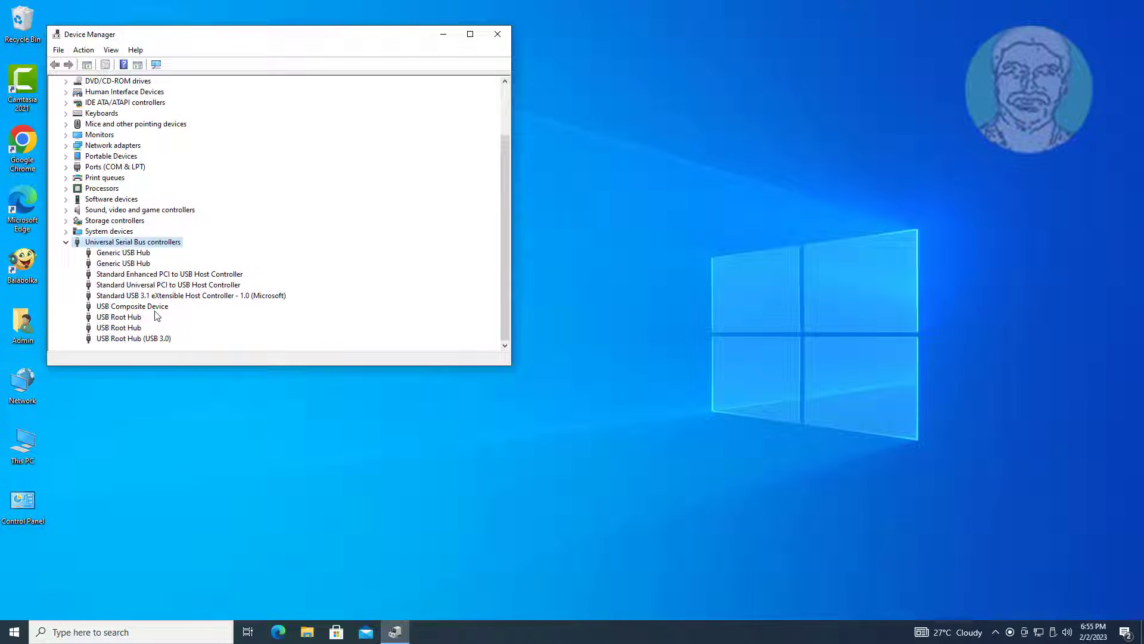
left_click(168, 285)
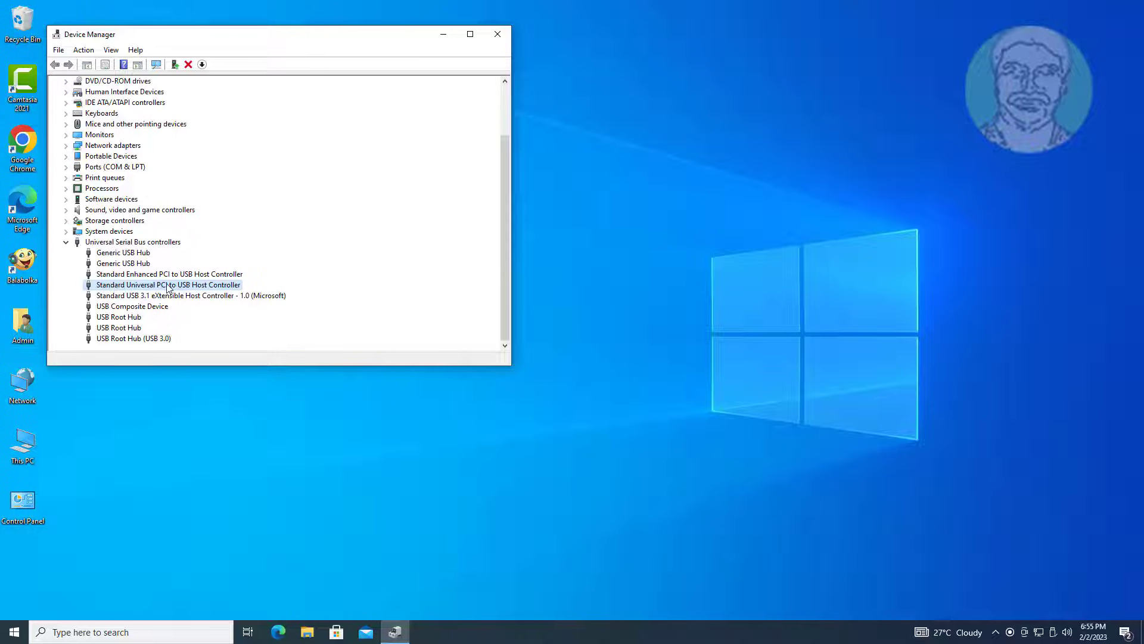
right_click(168, 285)
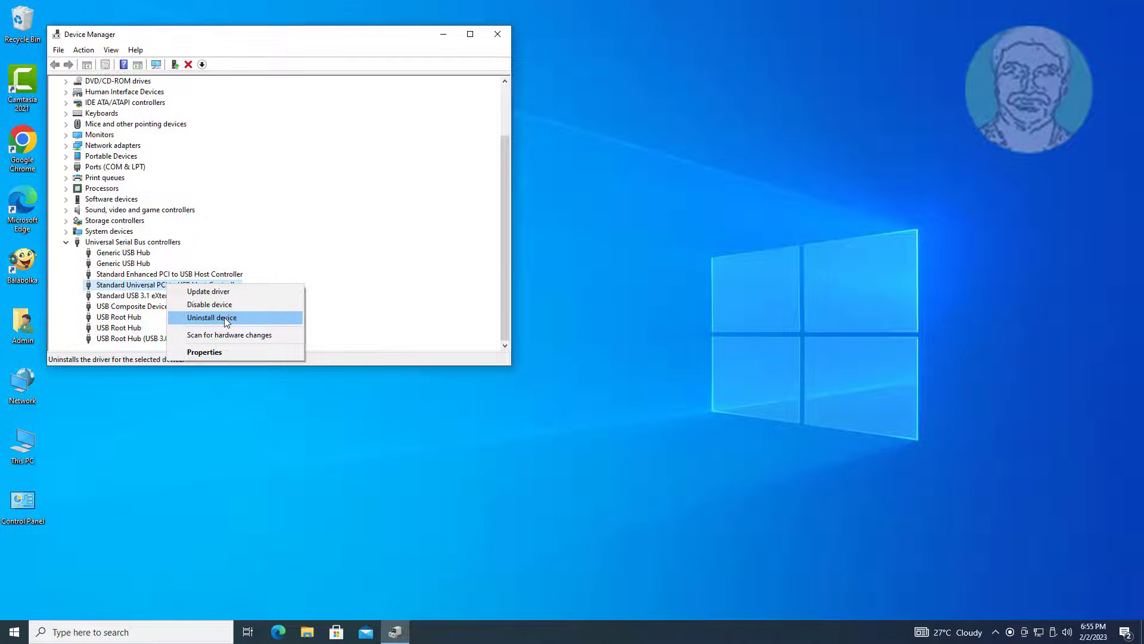
left_click(212, 316)
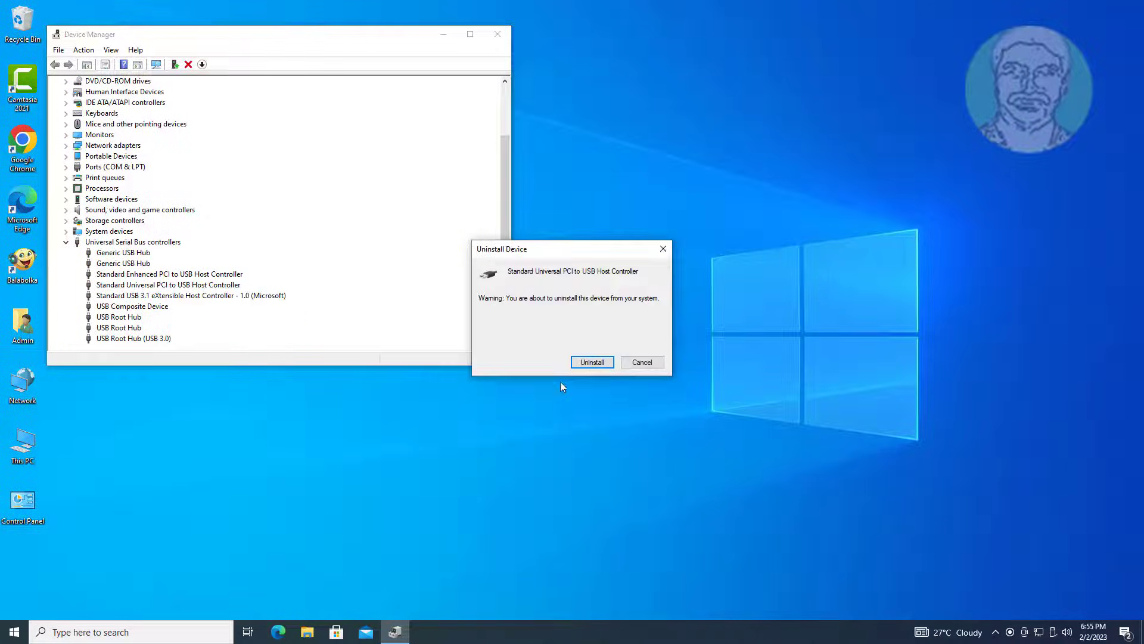
left_click(591, 362)
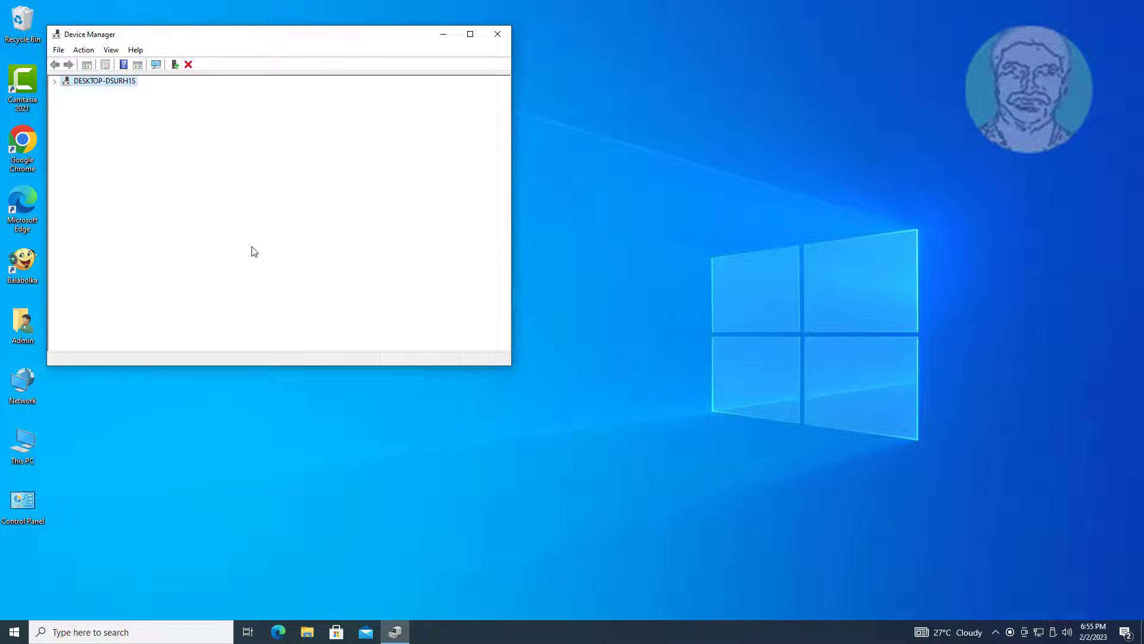
- Scan for hardware changes to redetect the controller, then close Device Manager
left_click(83, 50)
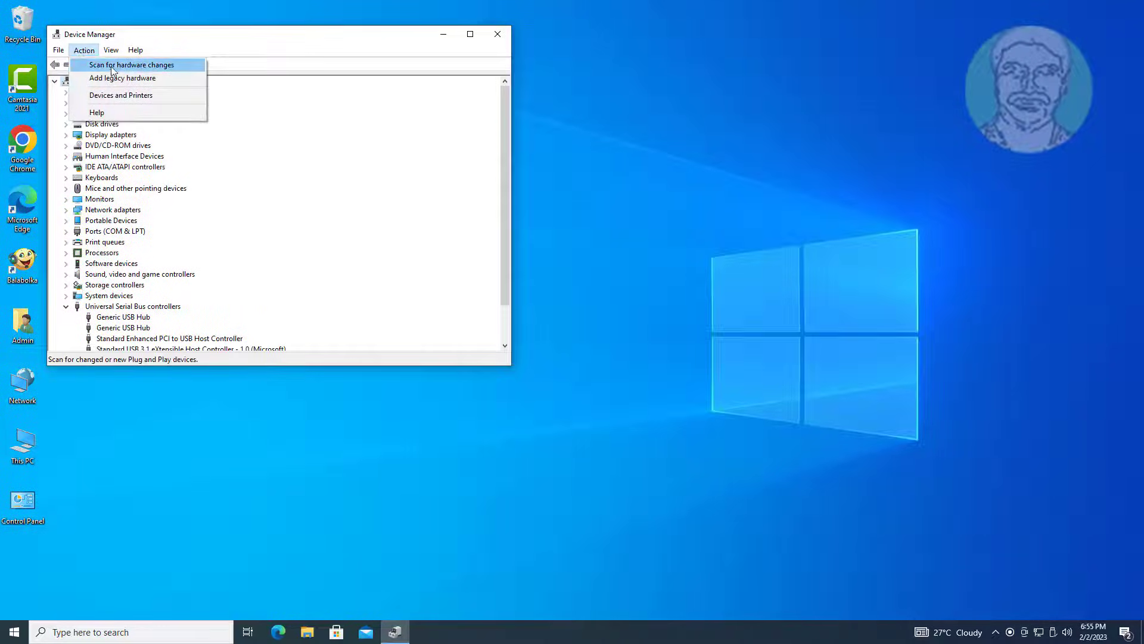
left_click(131, 64)
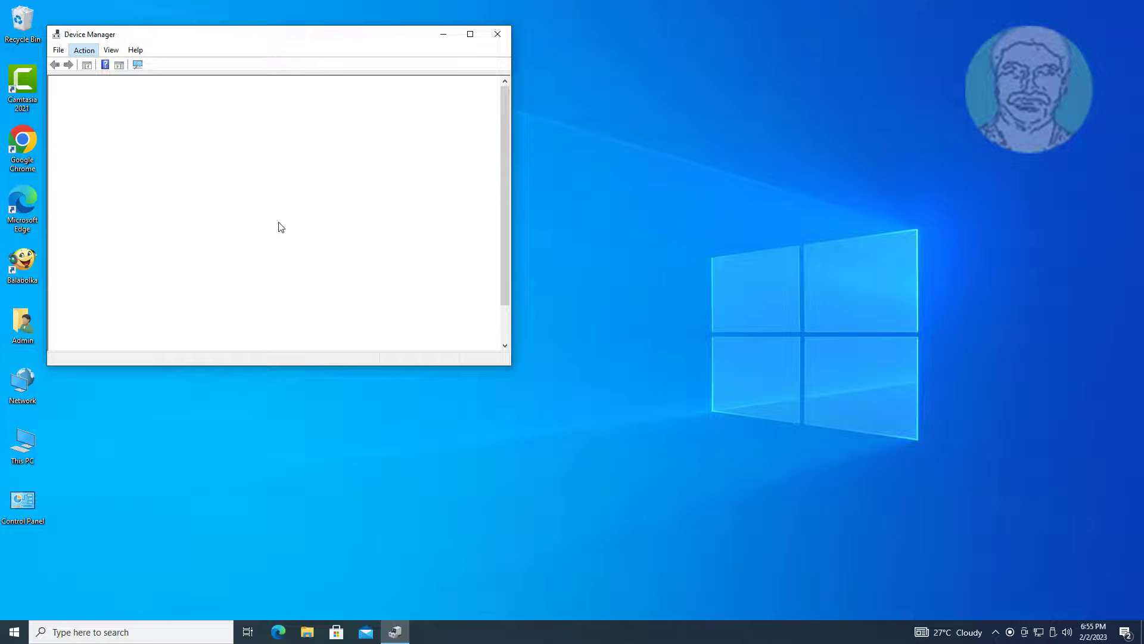
left_click(83, 49)
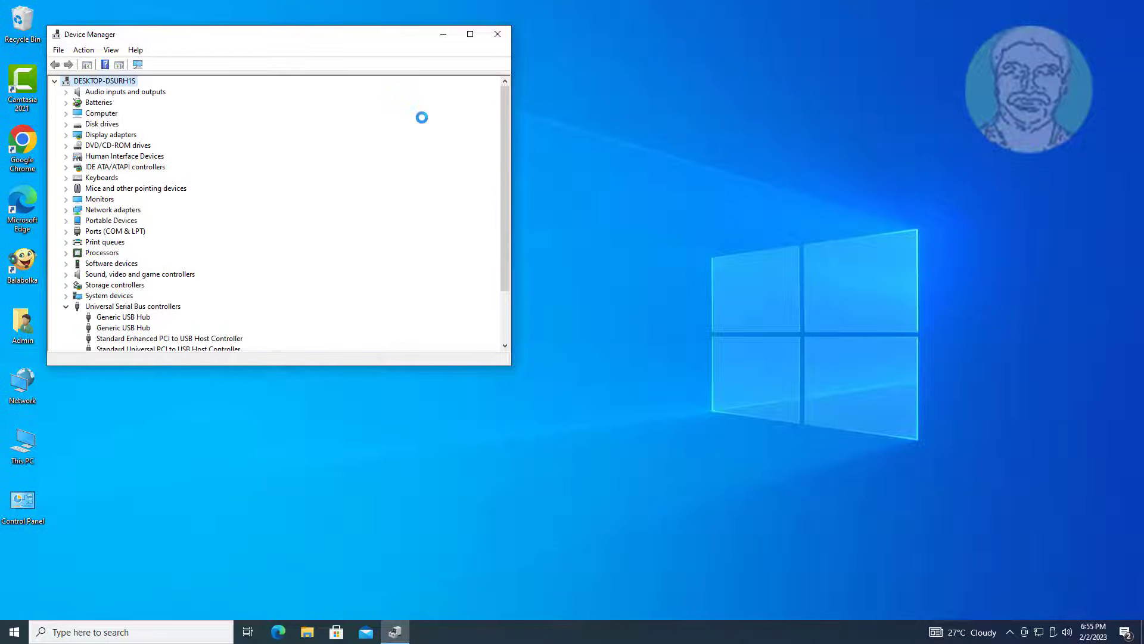
left_click(498, 33)
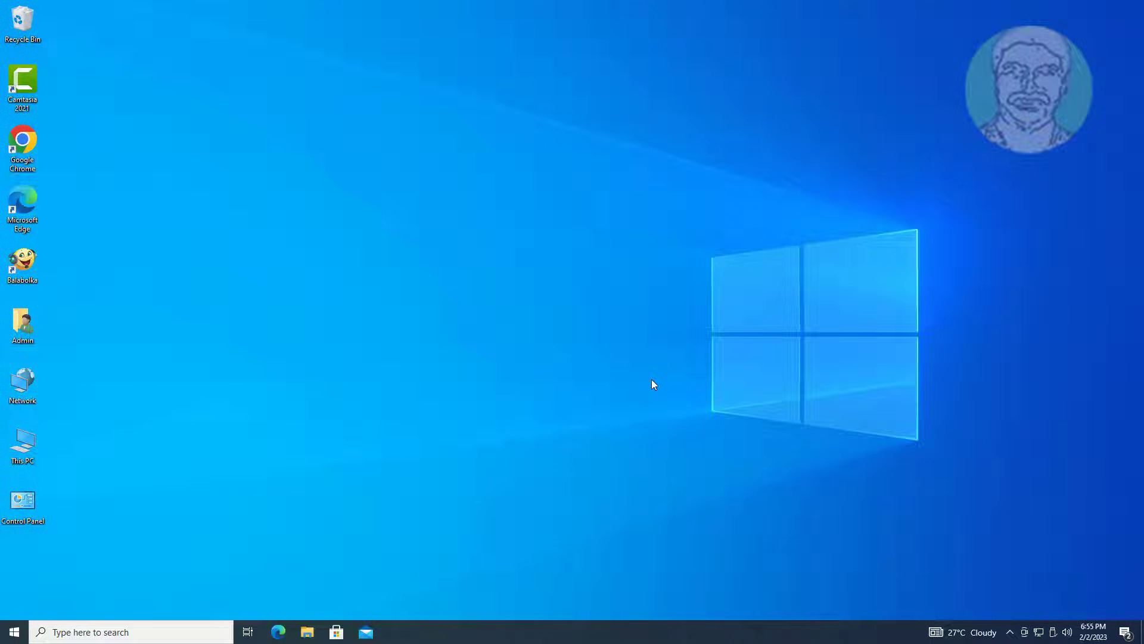
mouse_move(681, 438)
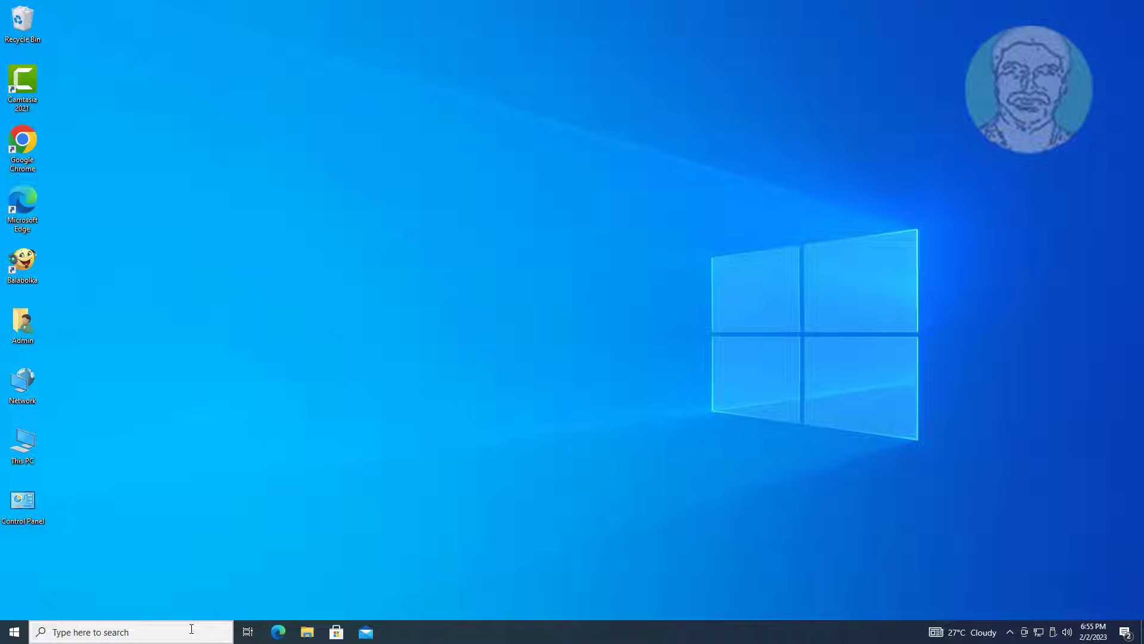
mouse_move(268, 573)
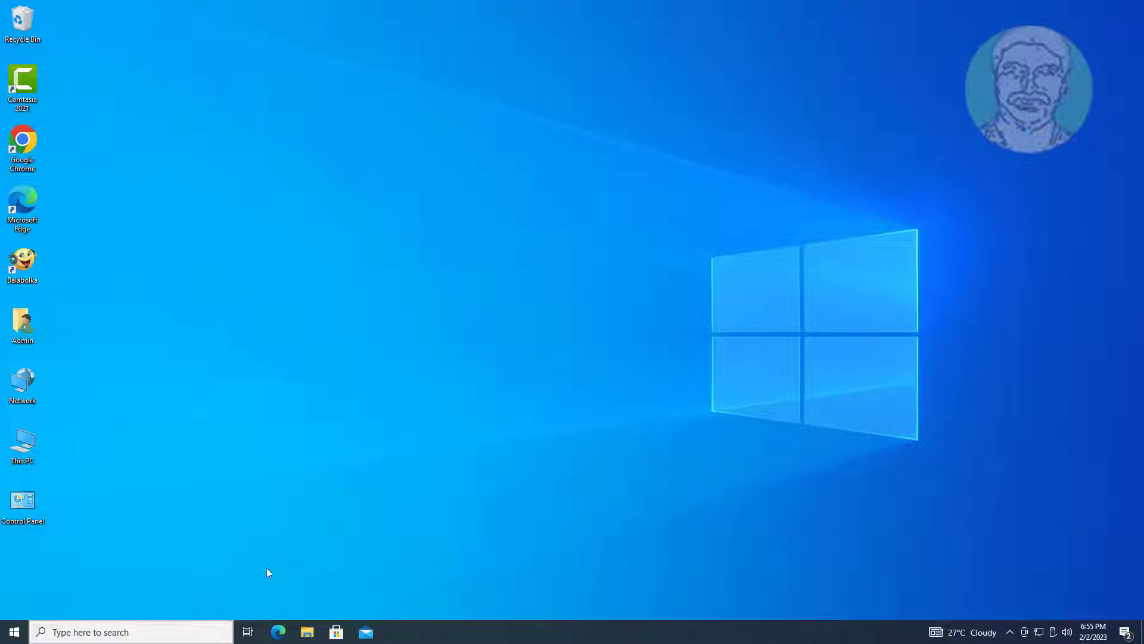
mouse_move(419, 565)
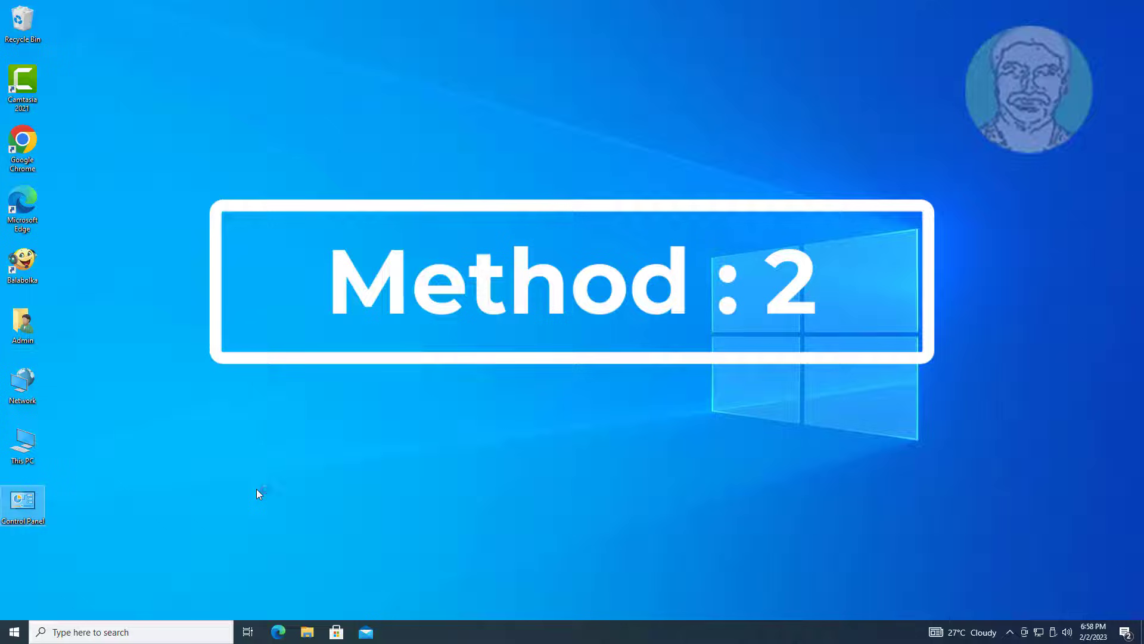
- Open the Balanced plan's advanced power settings from Control Panel's Power Options
double_click(22, 501)
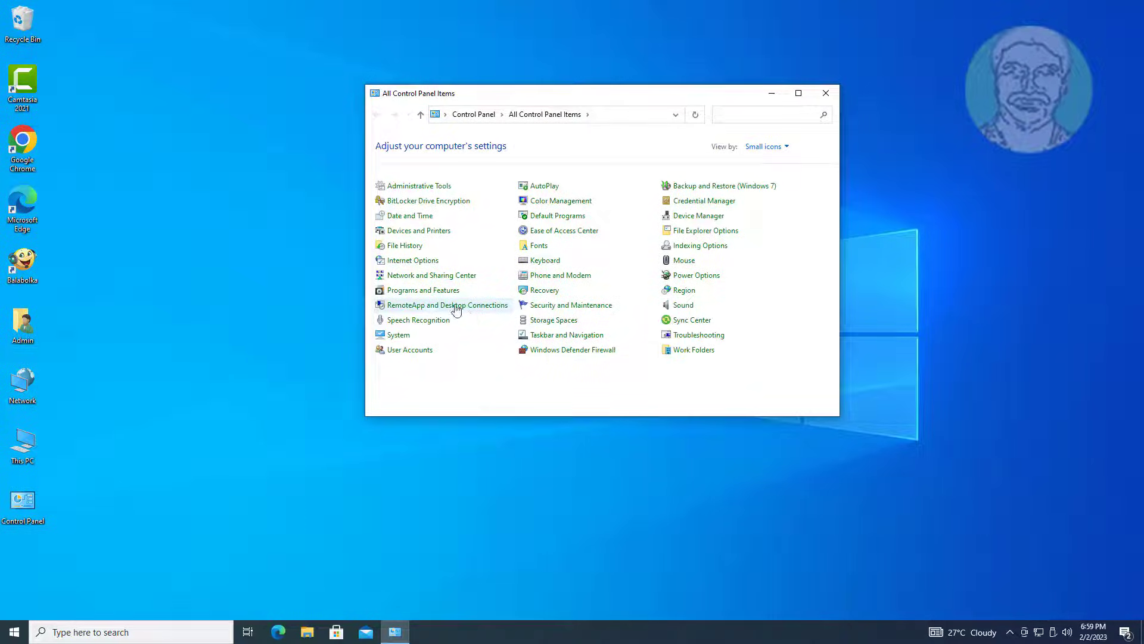
mouse_move(446, 305)
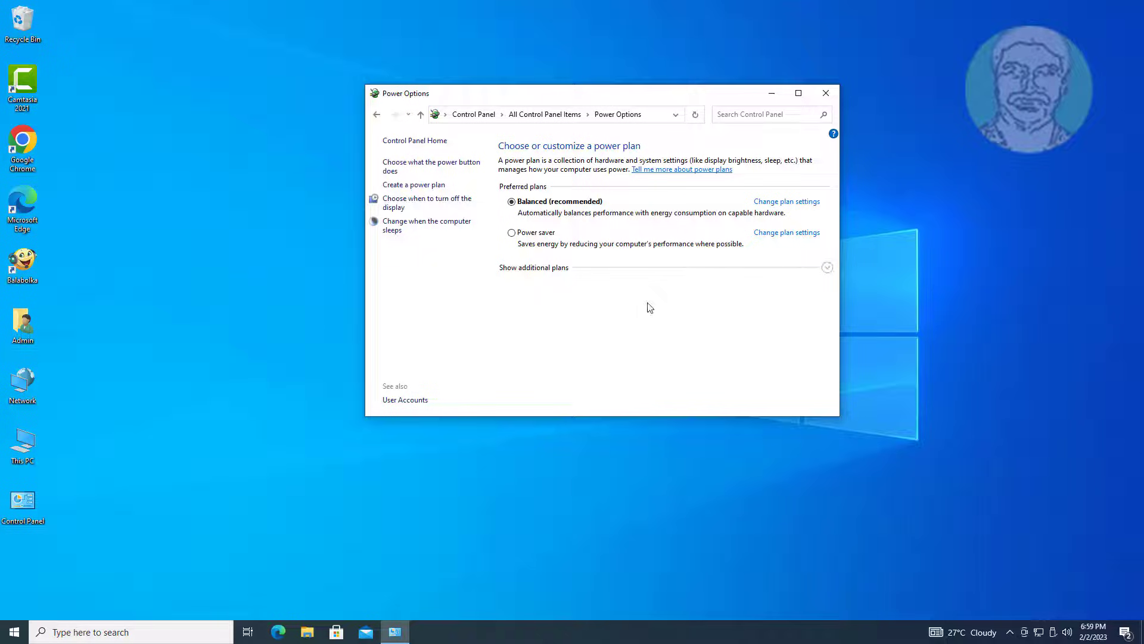
mouse_move(440, 234)
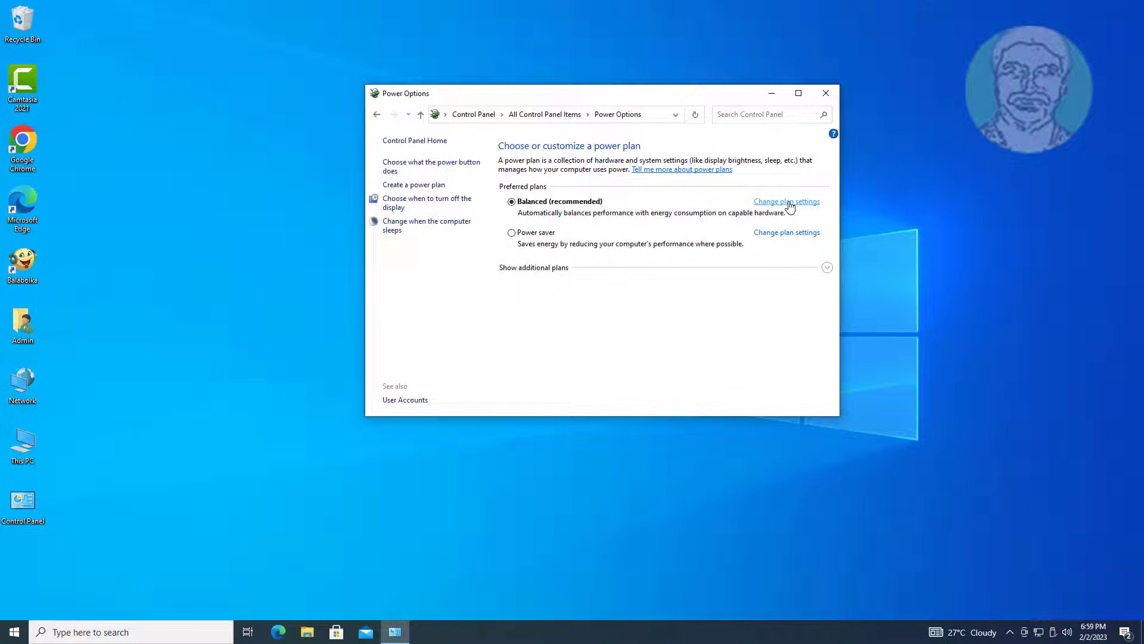
left_click(787, 201)
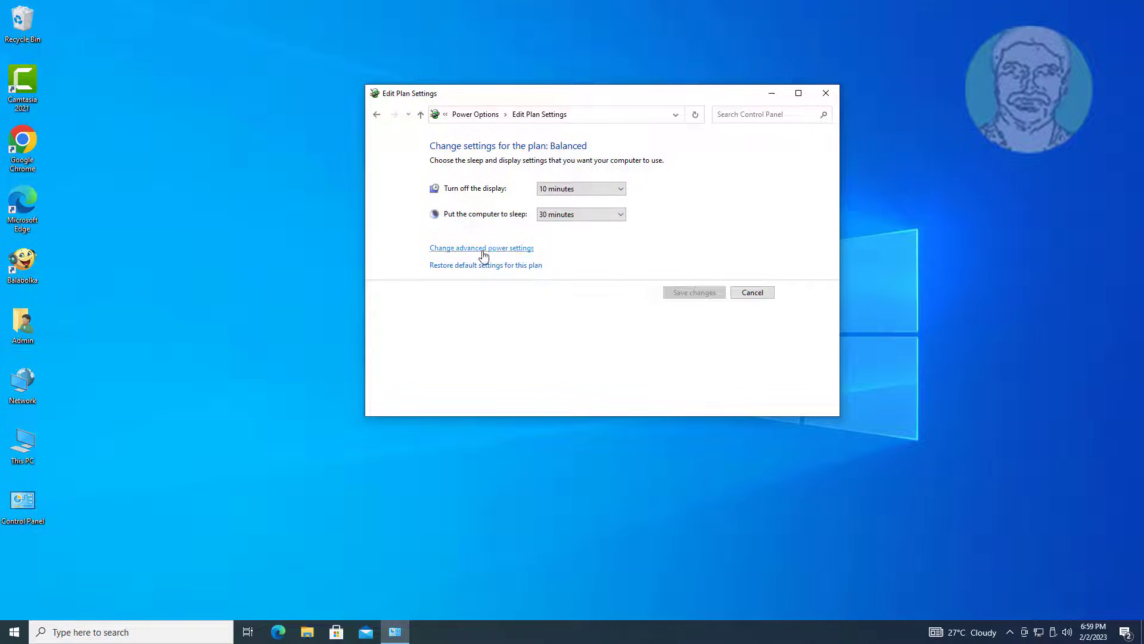
left_click(481, 248)
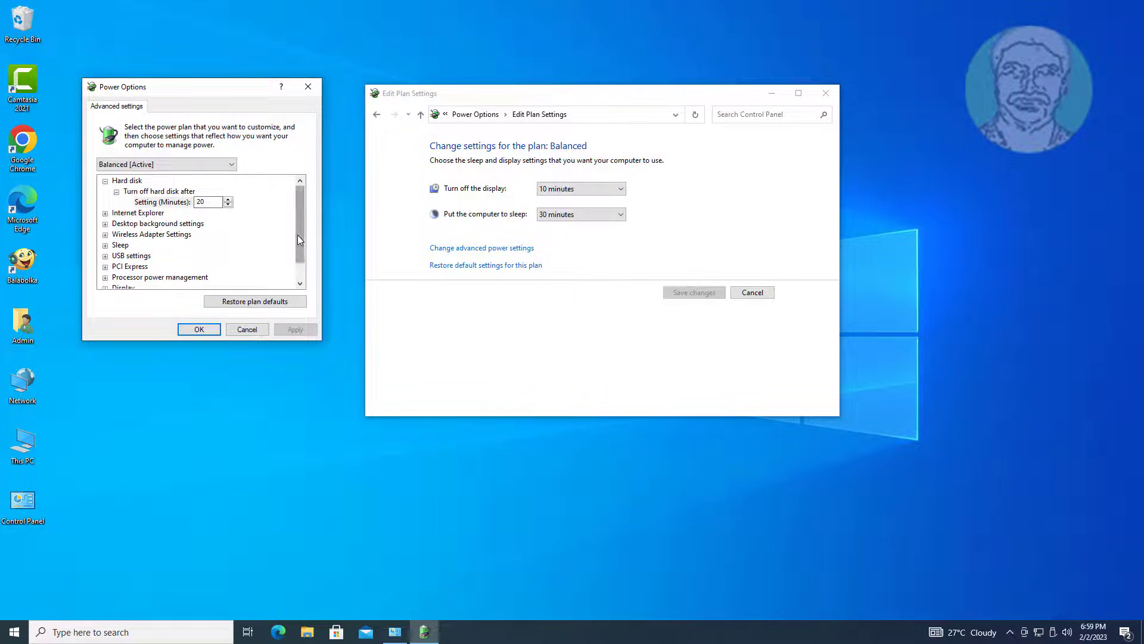
- Set USB settings > USB selective suspend setting to Disabled and apply it
scroll("down", 3)
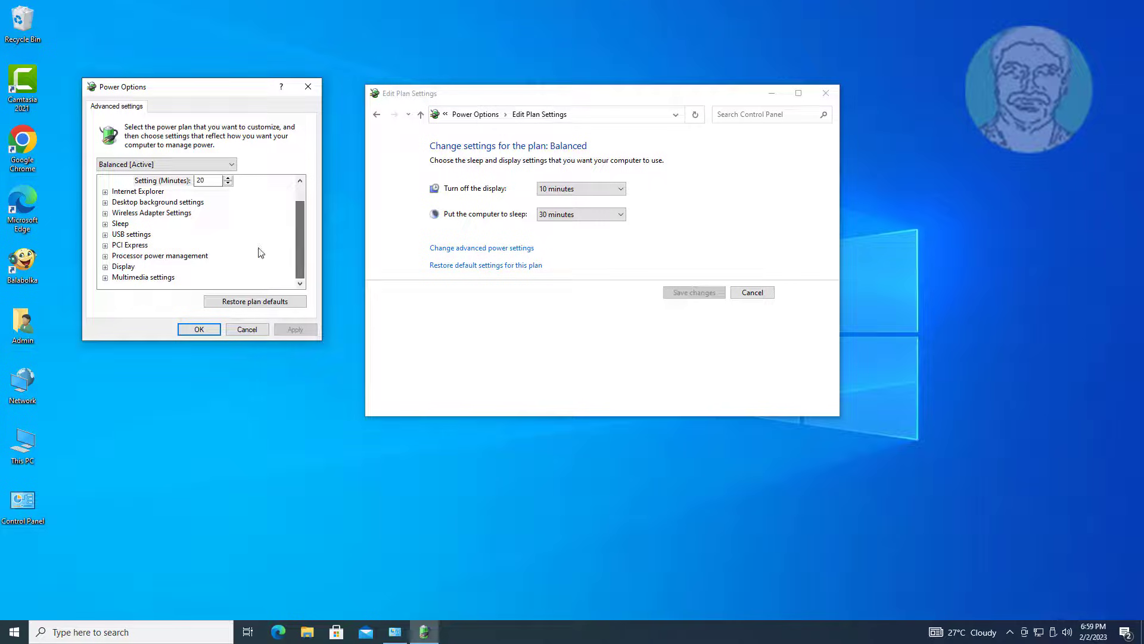
left_click(131, 234)
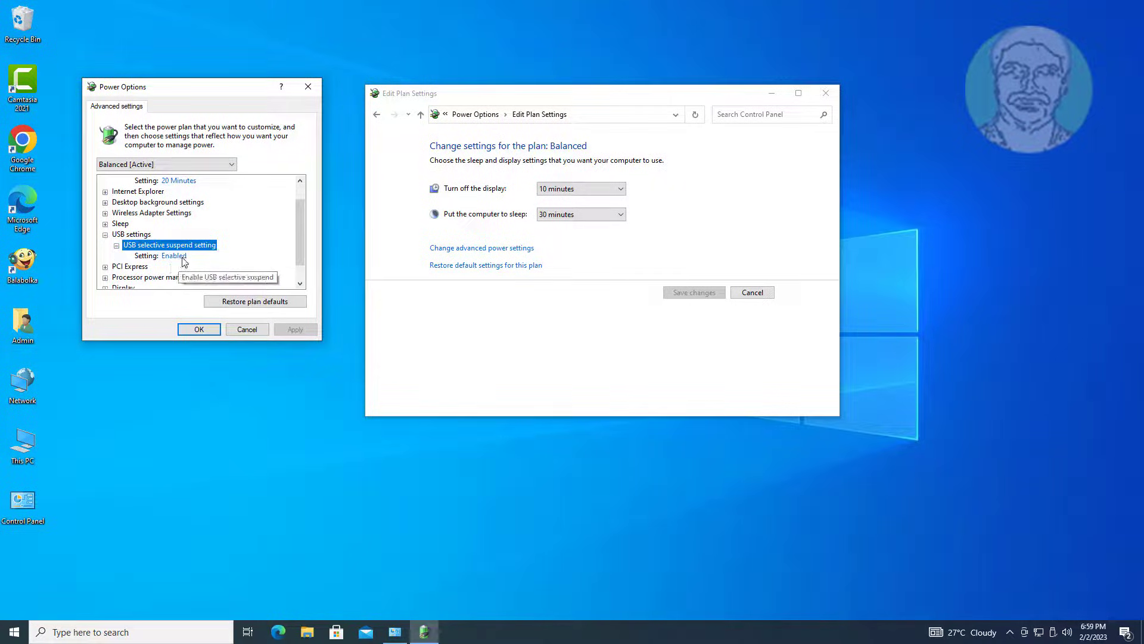
left_click(173, 256)
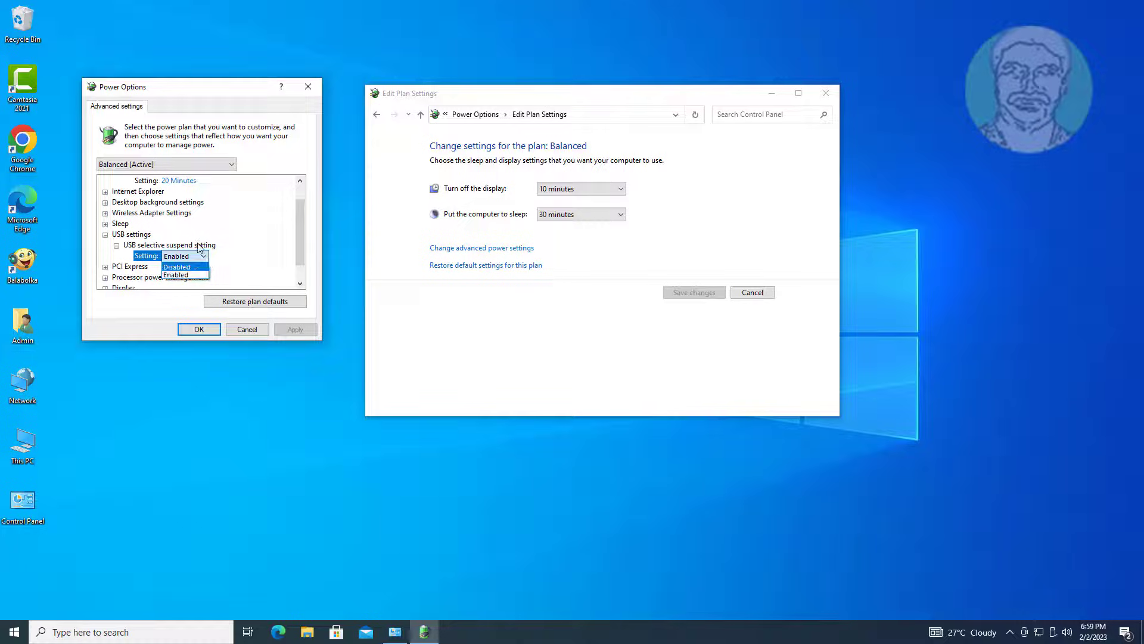
left_click(176, 267)
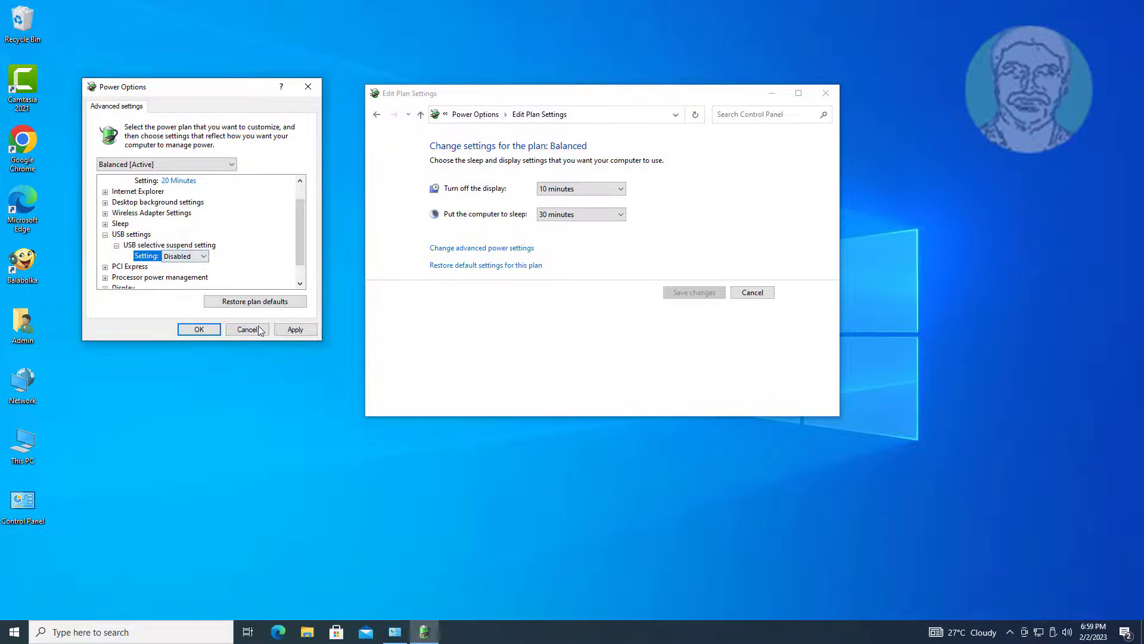
left_click(246, 329)
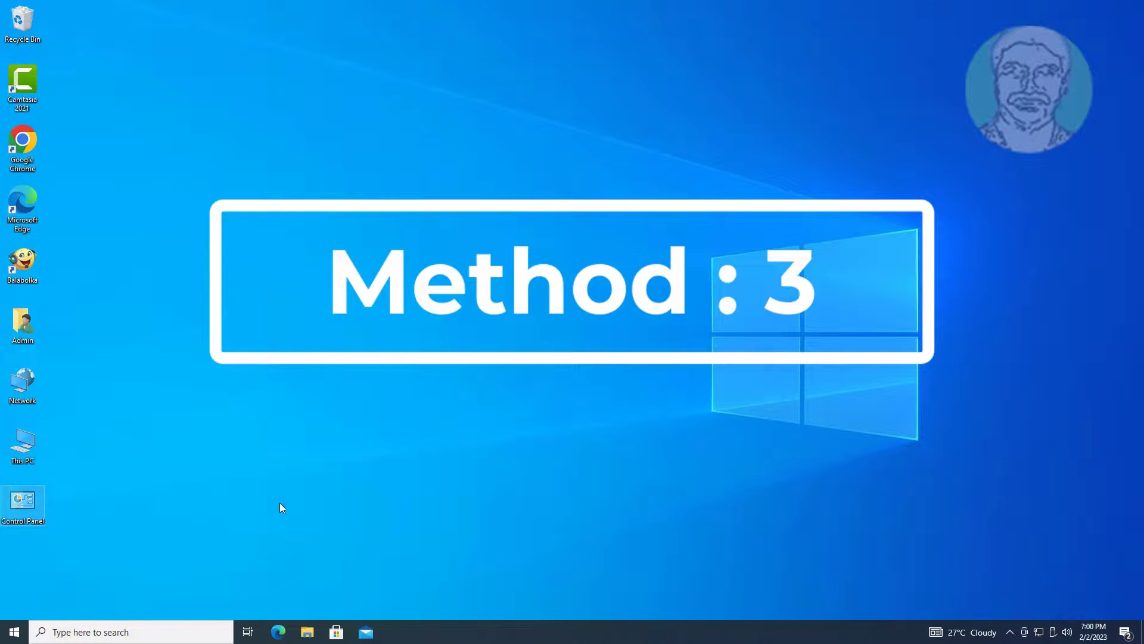
- Reopen Control Panel's Power Options page showing the Balanced and Power saver plans
double_click(22, 500)
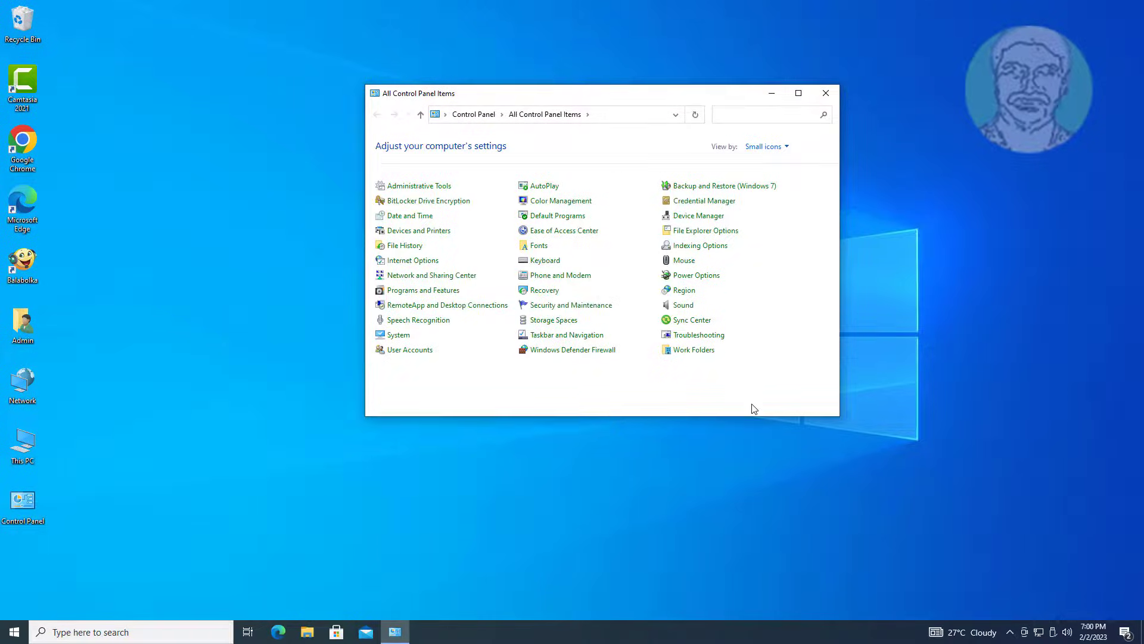
mouse_move(696, 275)
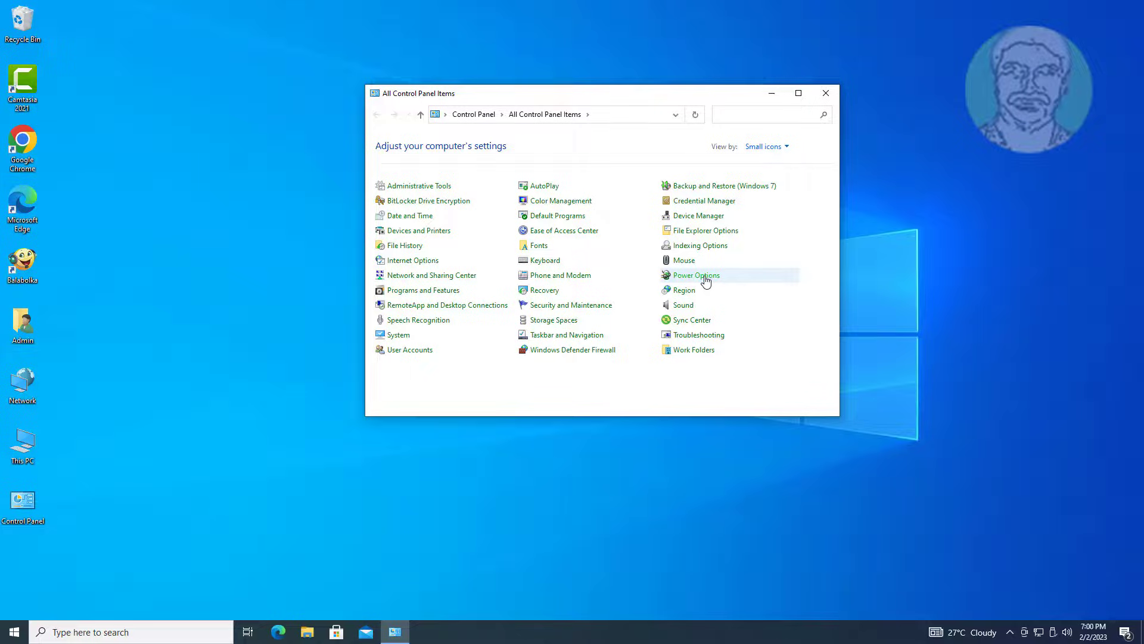
left_click(696, 275)
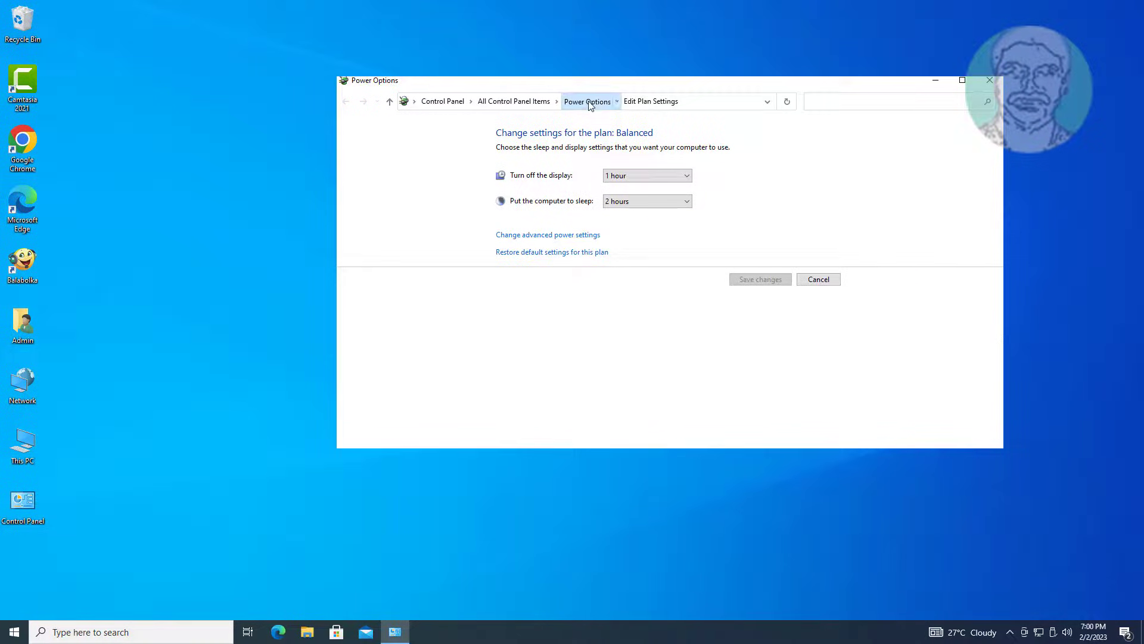
left_click(586, 101)
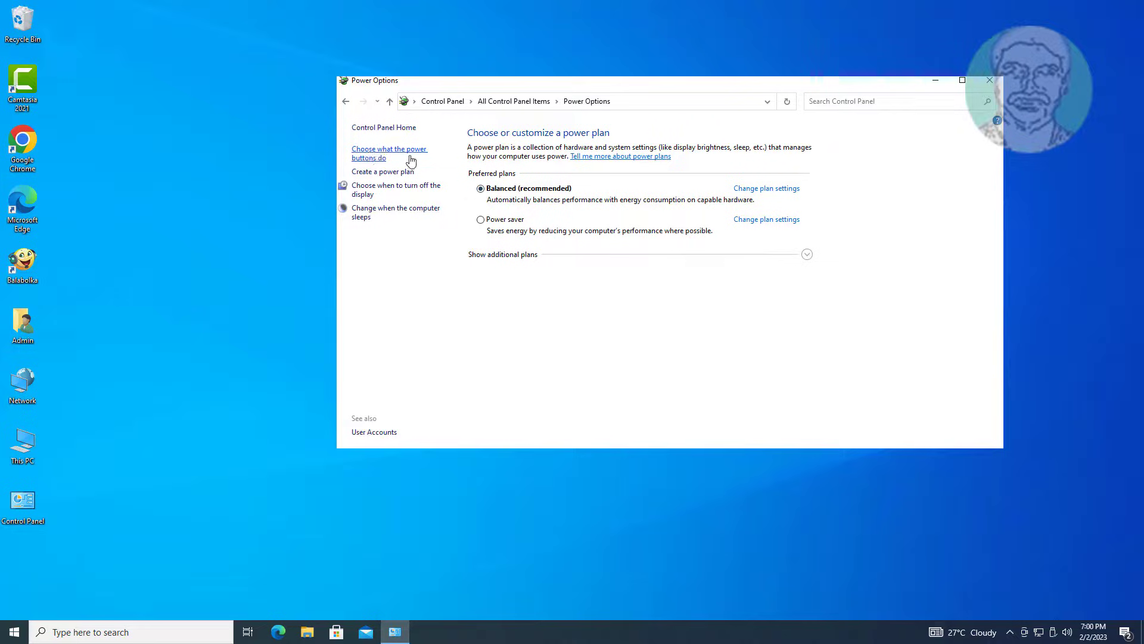
- Uncheck Turn on fast startup in the power button settings and save changes
left_click(389, 154)
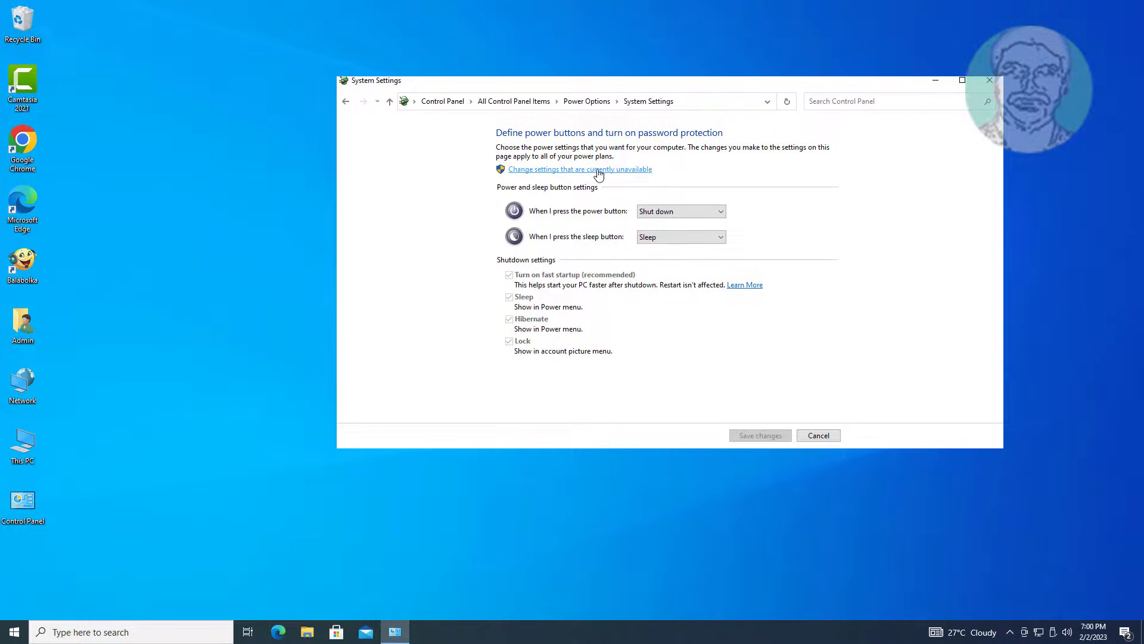
left_click(579, 168)
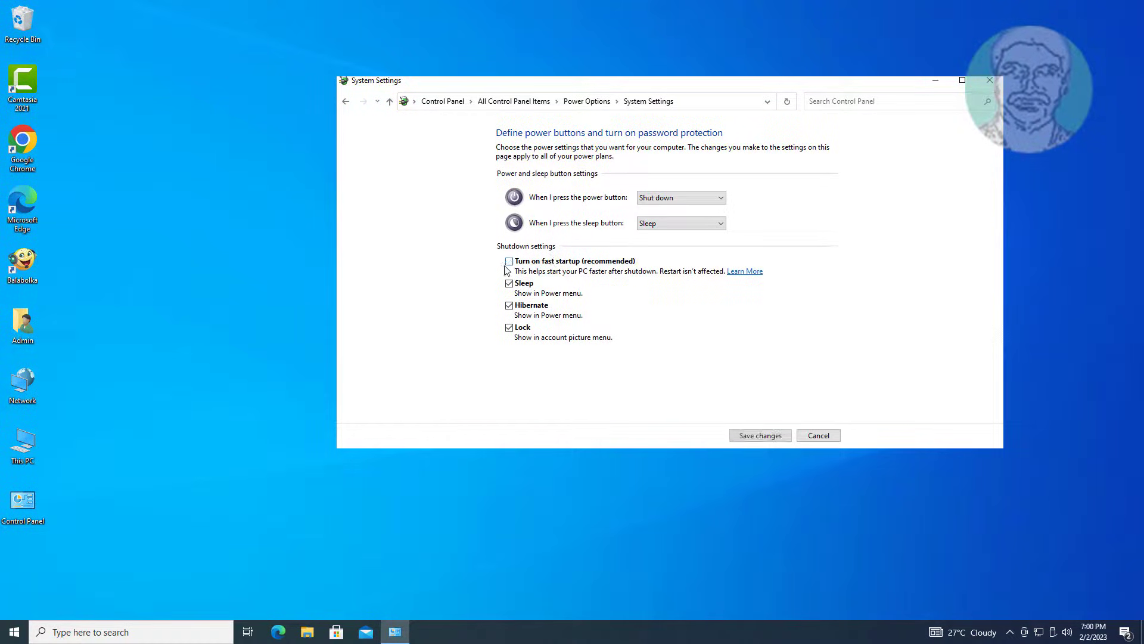
left_click(817, 435)
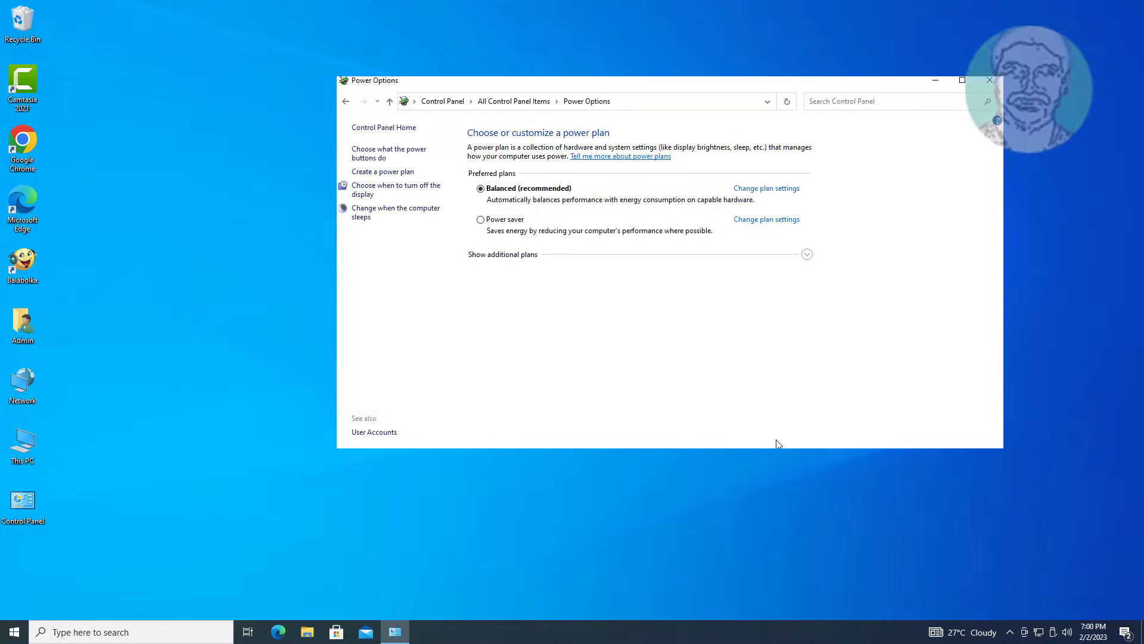